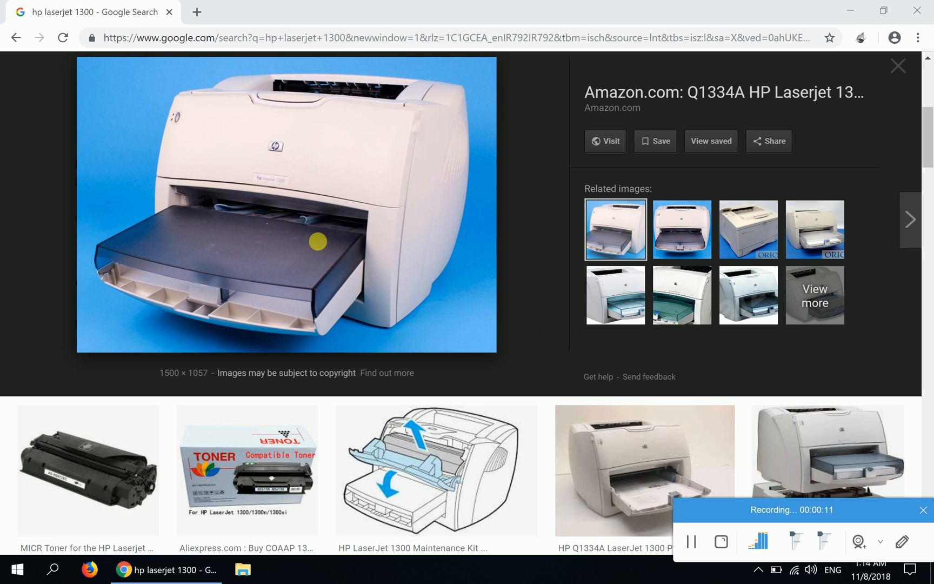
mouse_move(267, 218)
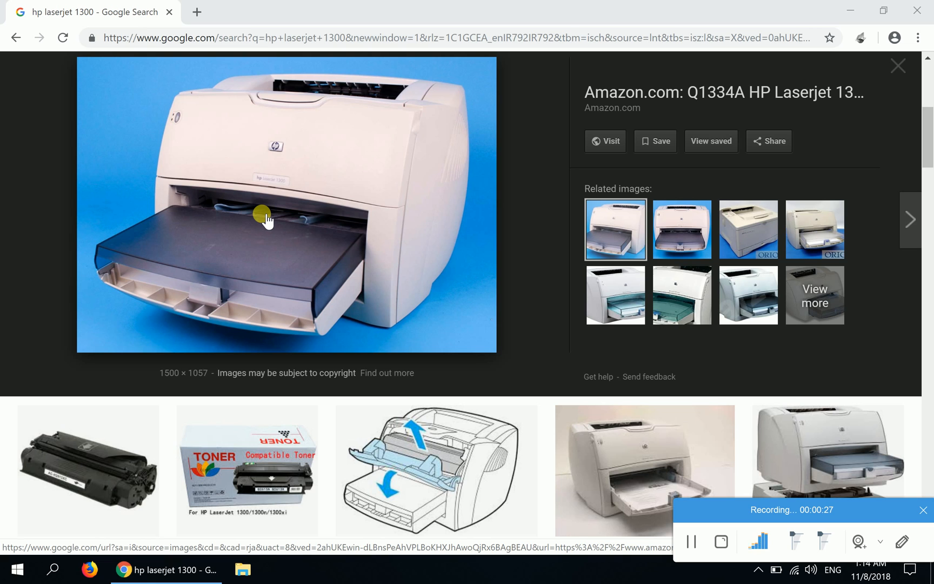
mouse_move(130, 427)
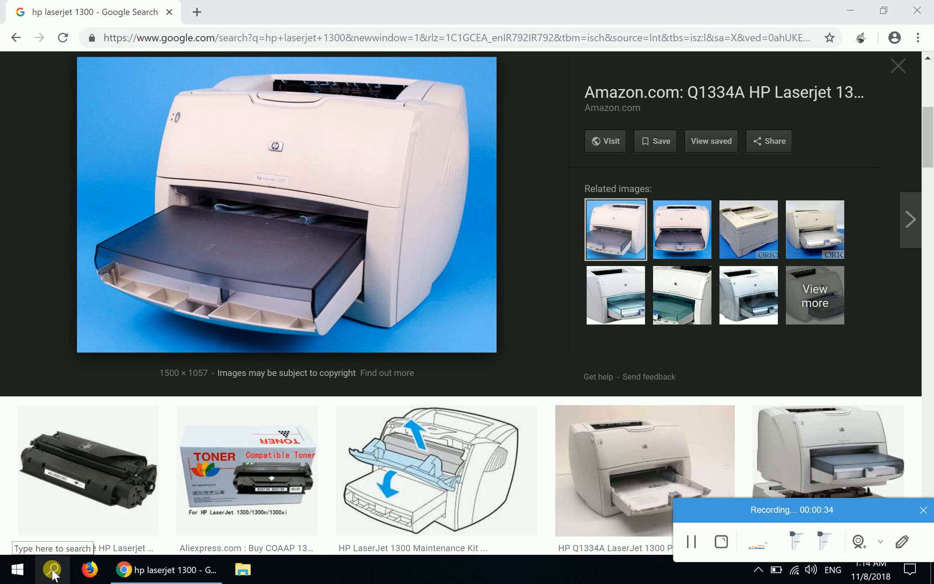
- Search Windows for 'control panel' and launch Control Panel from the results
left_click(51, 568)
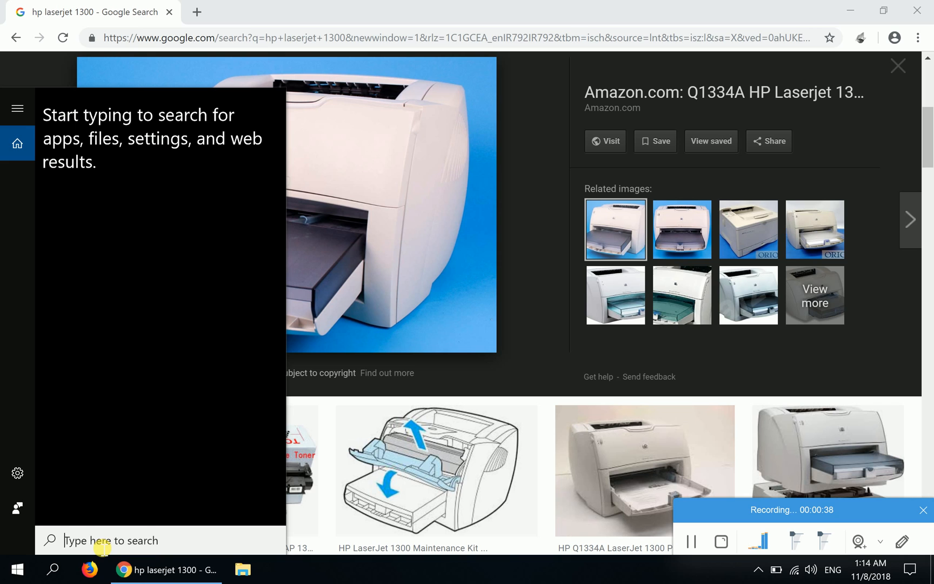
type("control panel")
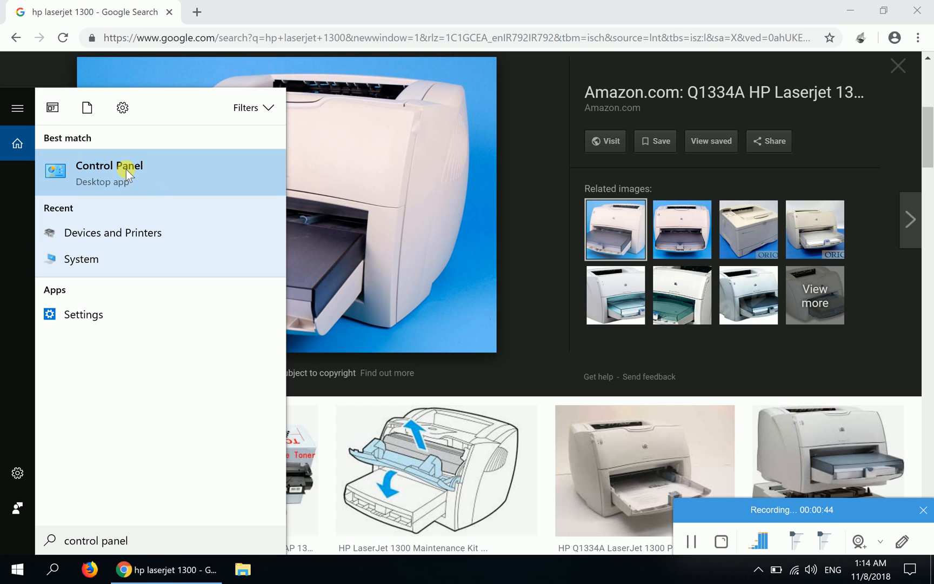
left_click(109, 165)
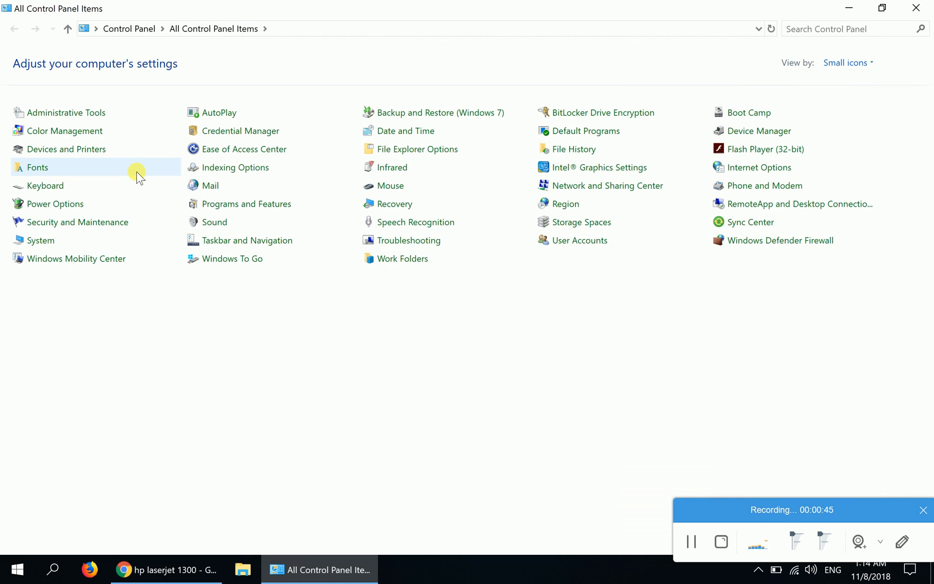
mouse_move(397, 334)
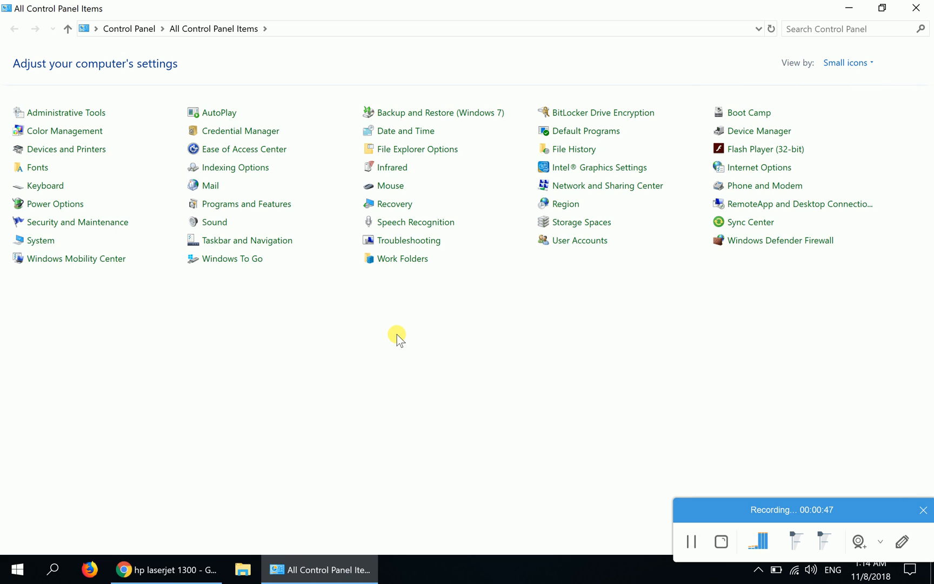
mouse_move(67, 149)
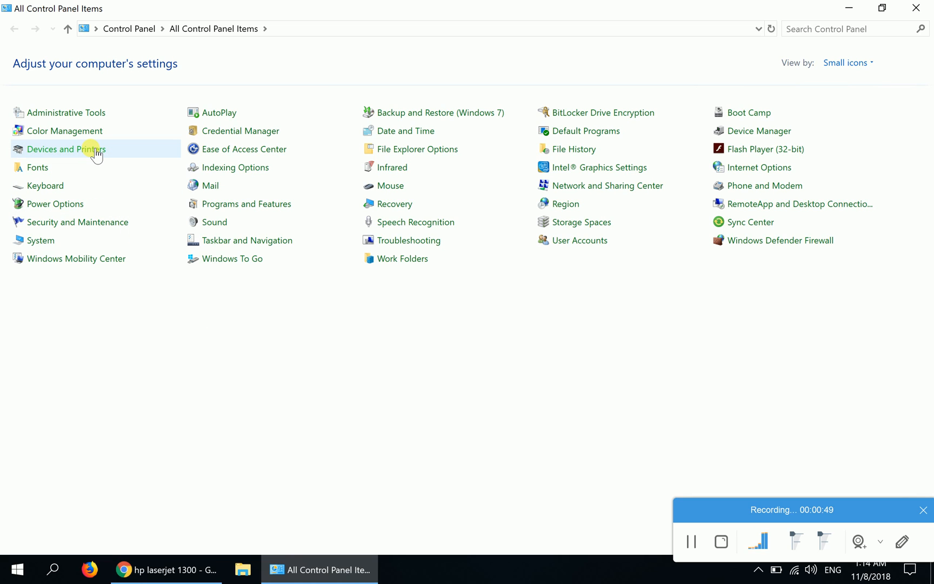
mouse_move(109, 160)
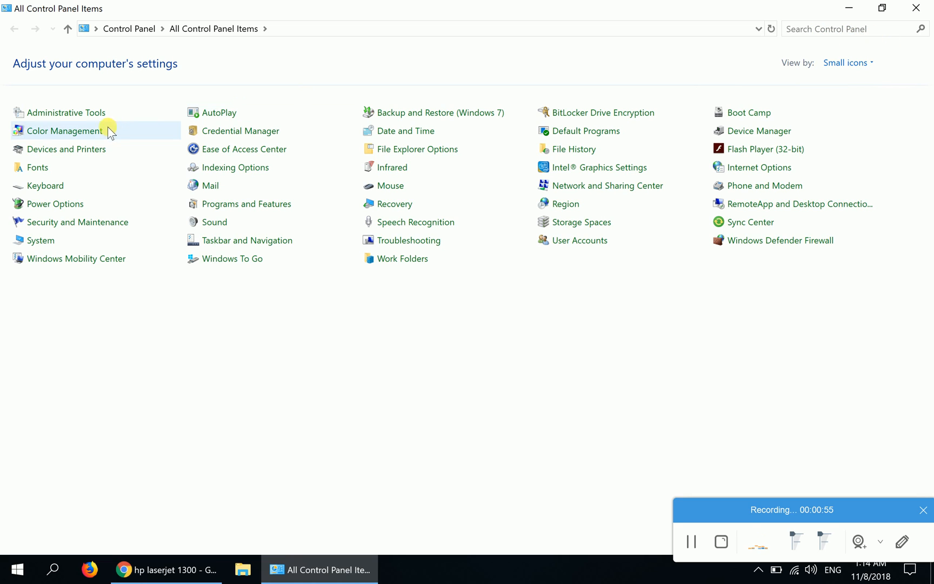
mouse_move(67, 149)
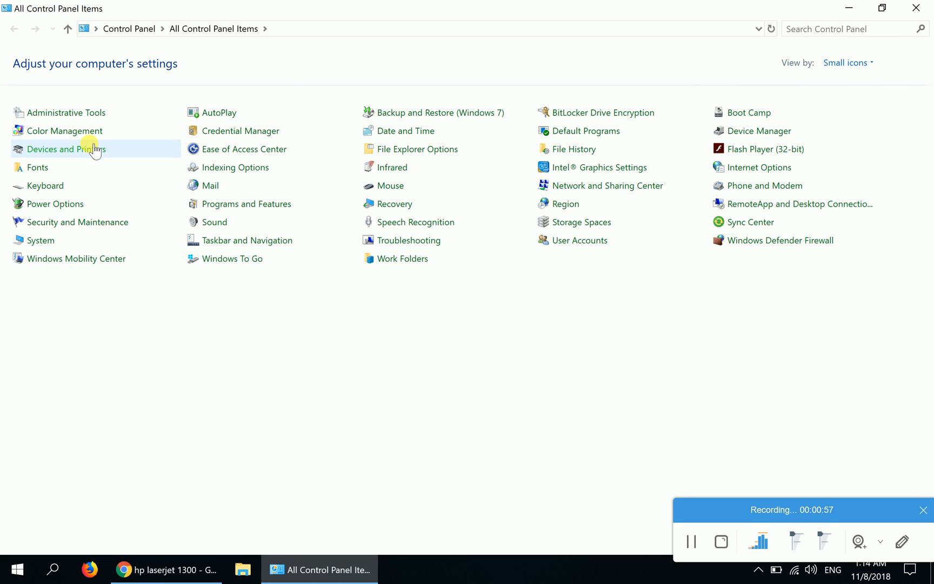
- Go into Devices and Printers and start the Add a device wizard
left_click(66, 149)
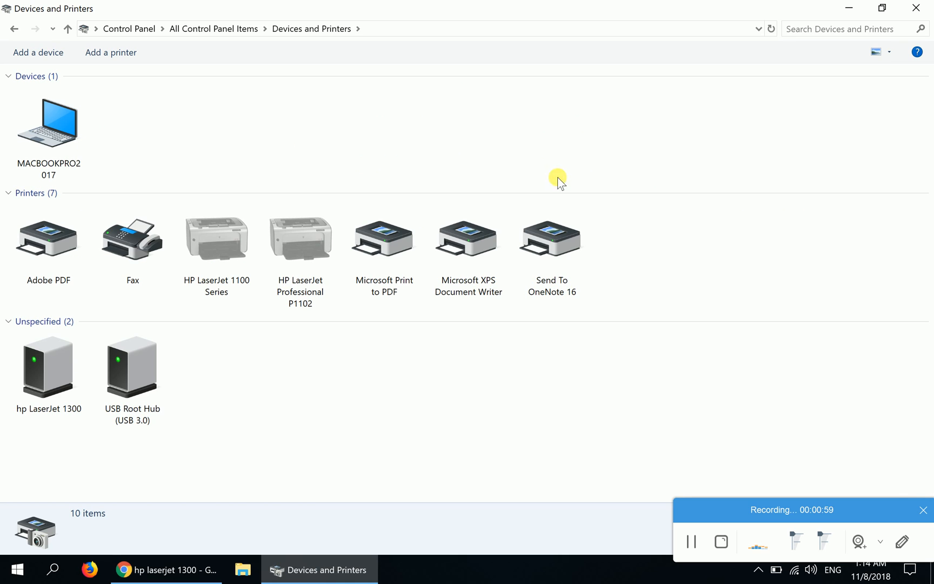
mouse_move(588, 399)
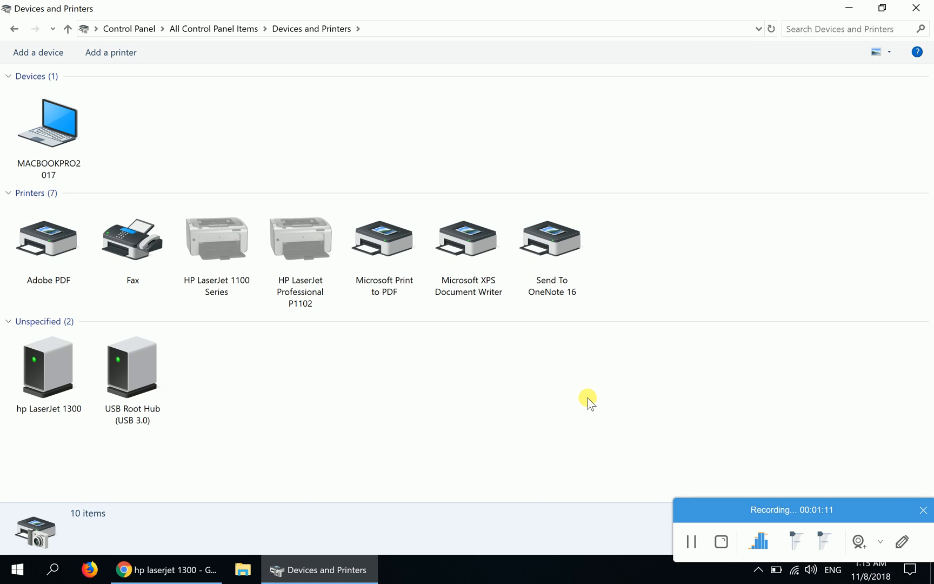
mouse_move(49, 462)
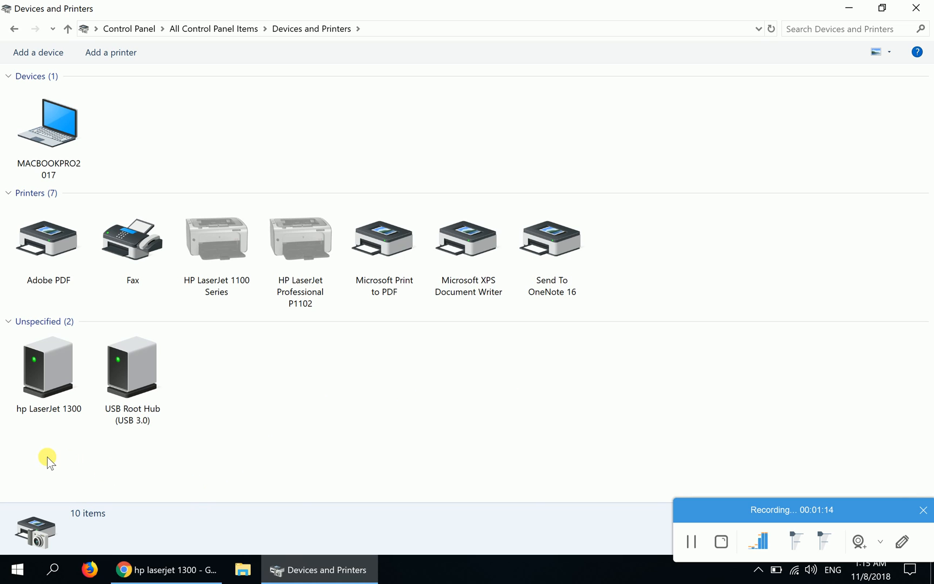
left_click(48, 368)
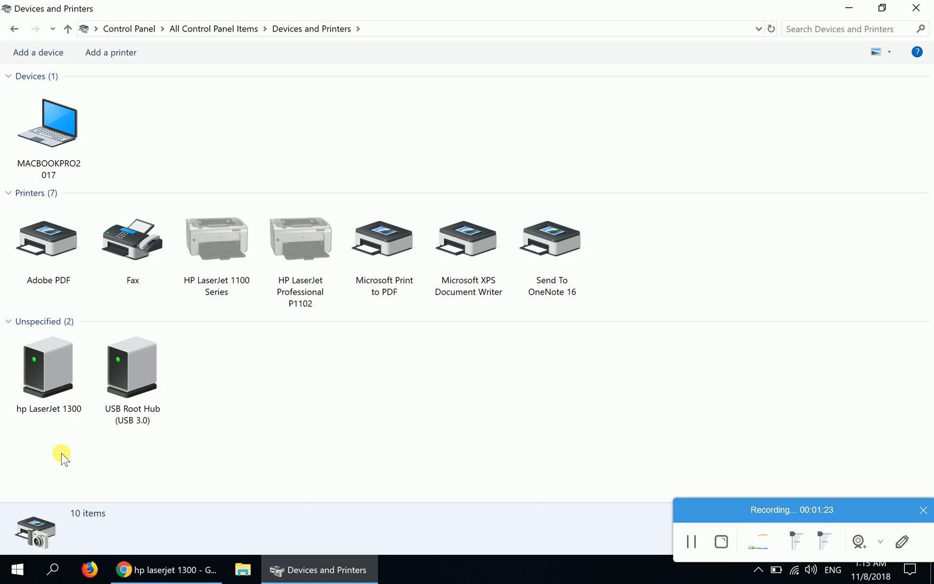
left_click(48, 369)
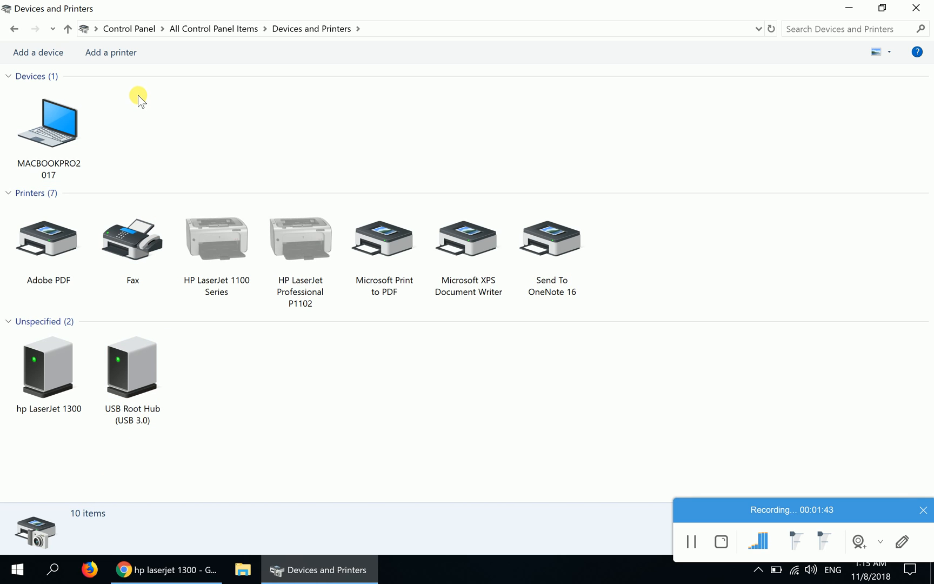
left_click(111, 52)
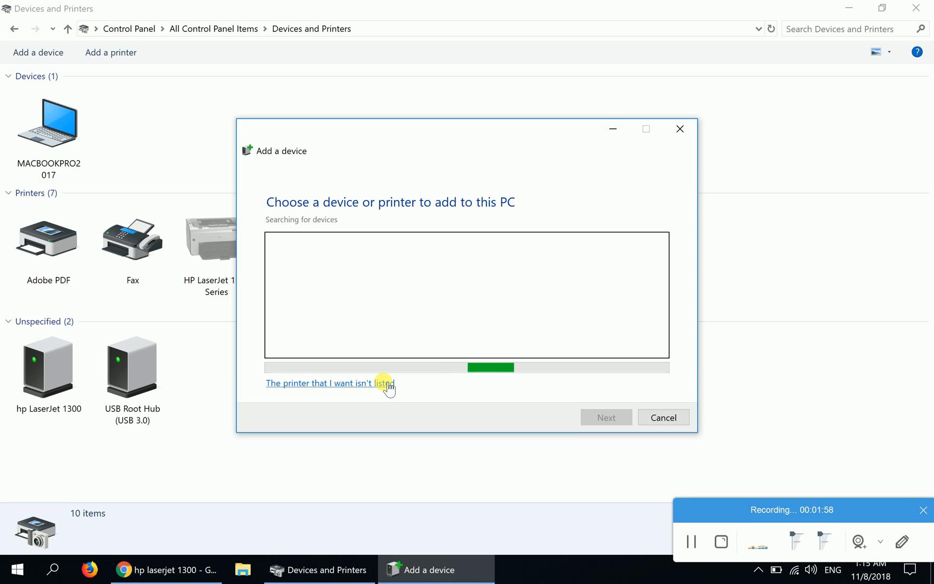
- Report the printer isn't listed and choose adding a local printer with manual settings
left_click(330, 383)
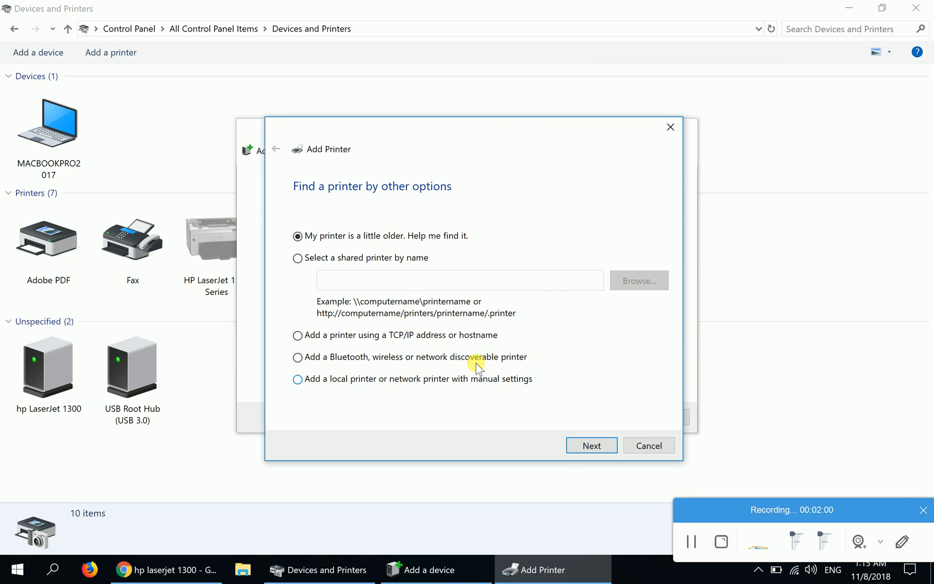
mouse_move(468, 134)
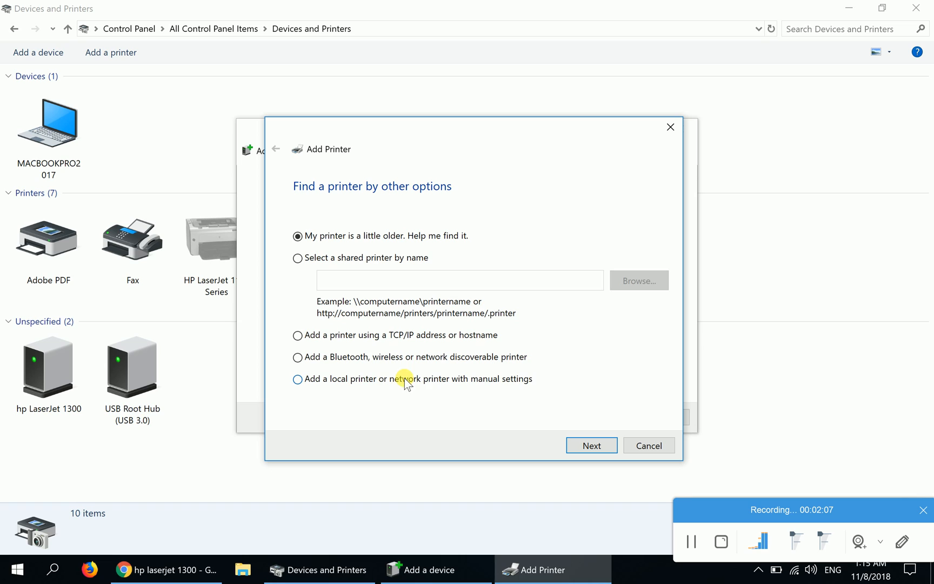
mouse_move(507, 386)
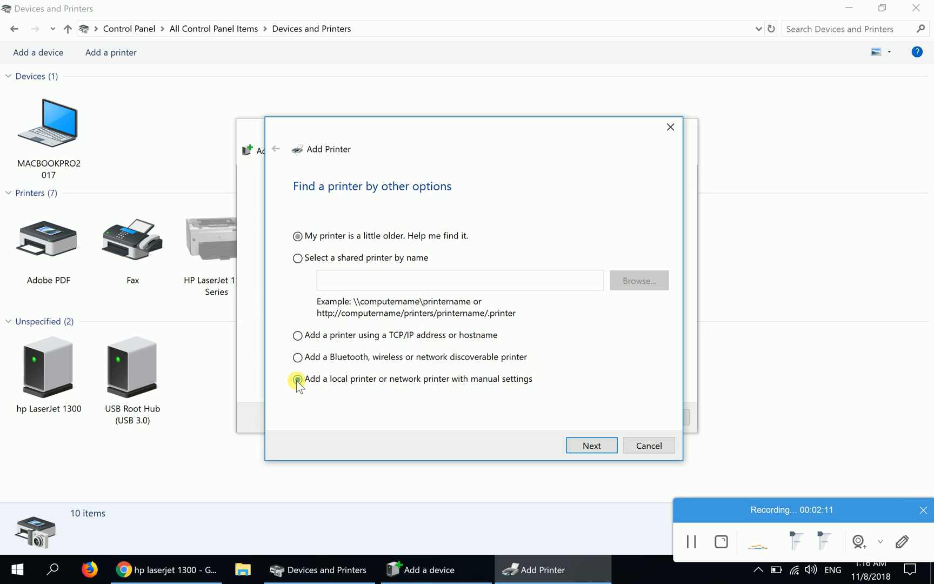
left_click(297, 378)
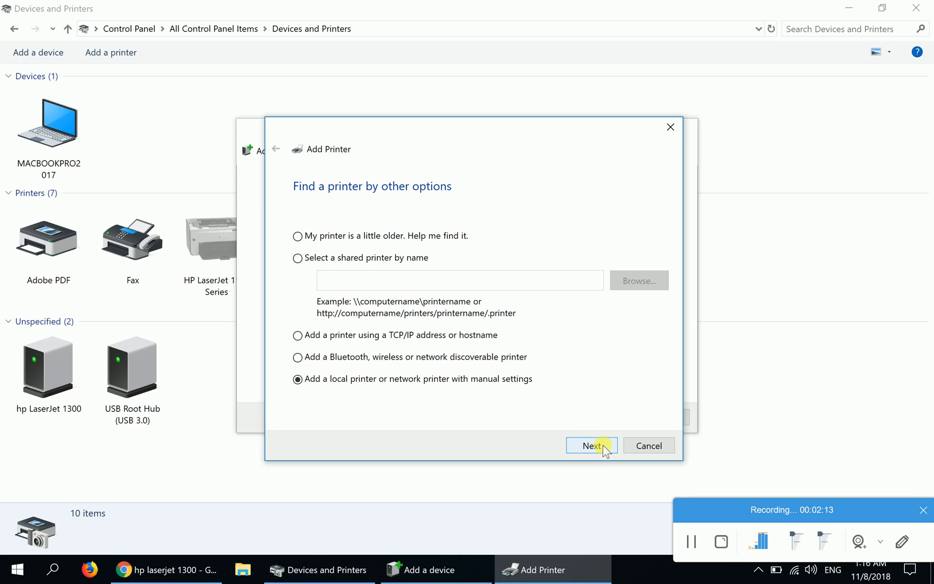
- Use the existing DOT4_001 (HP Print Device) port for the new printer
left_click(591, 445)
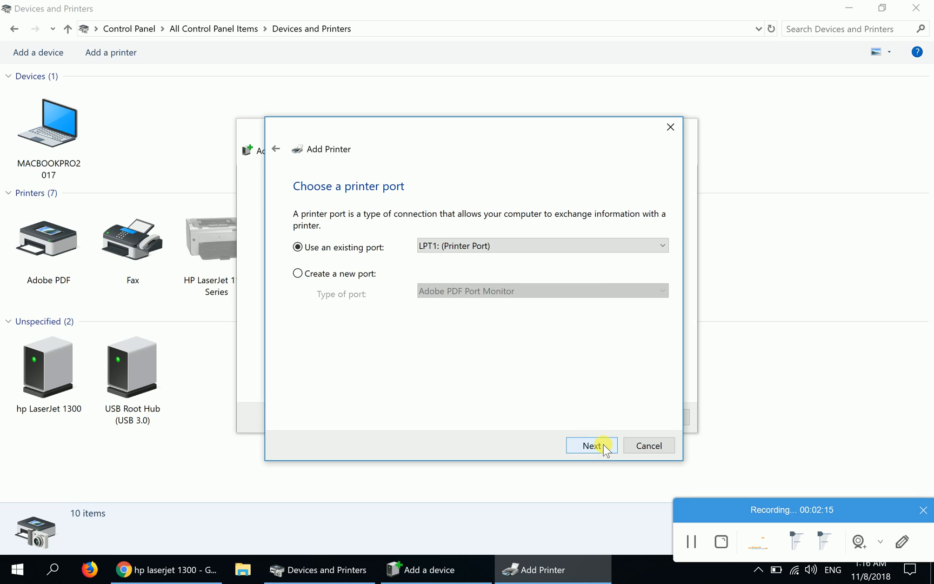
mouse_move(520, 350)
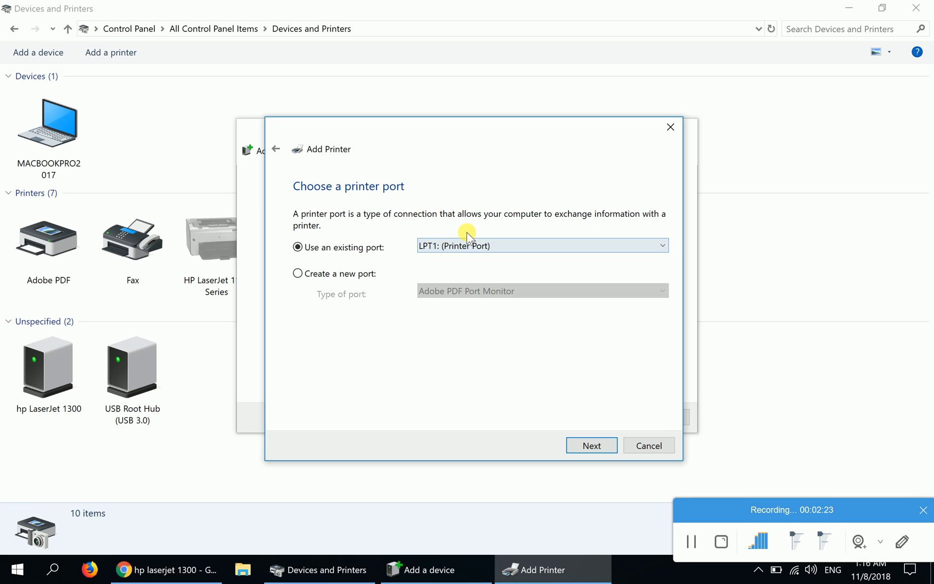
left_click(661, 245)
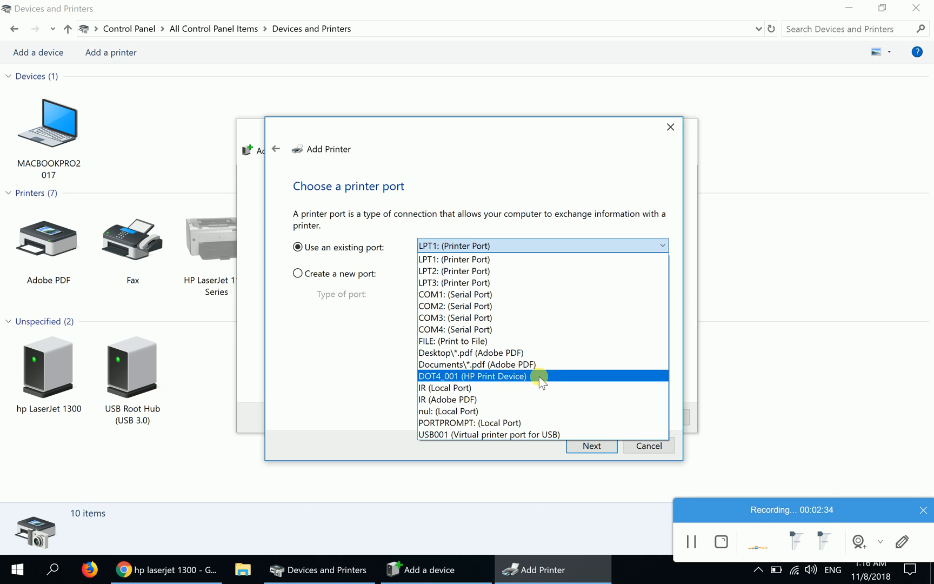
left_click(471, 377)
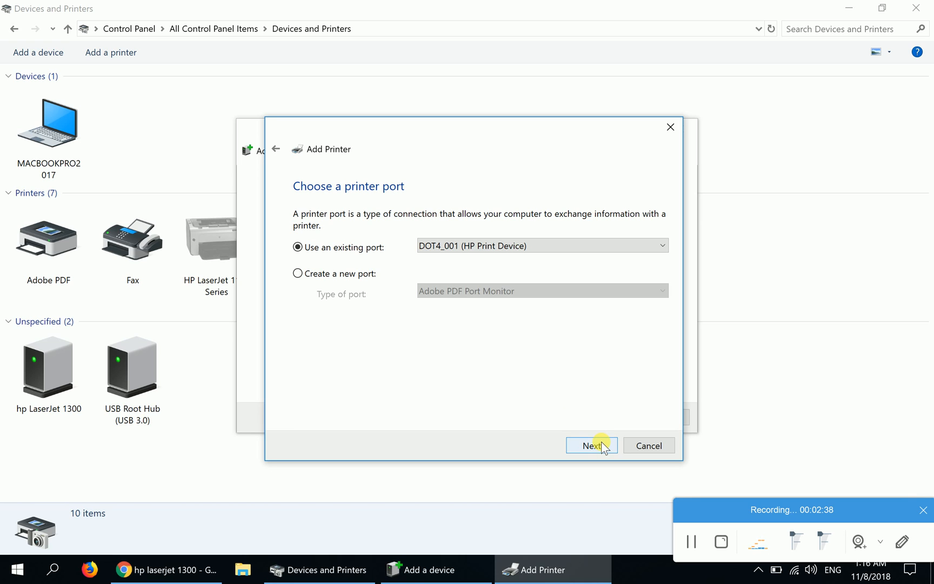
- Choose HP as manufacturer and scroll its driver list down to HP Universal Printing PCL 6
left_click(592, 445)
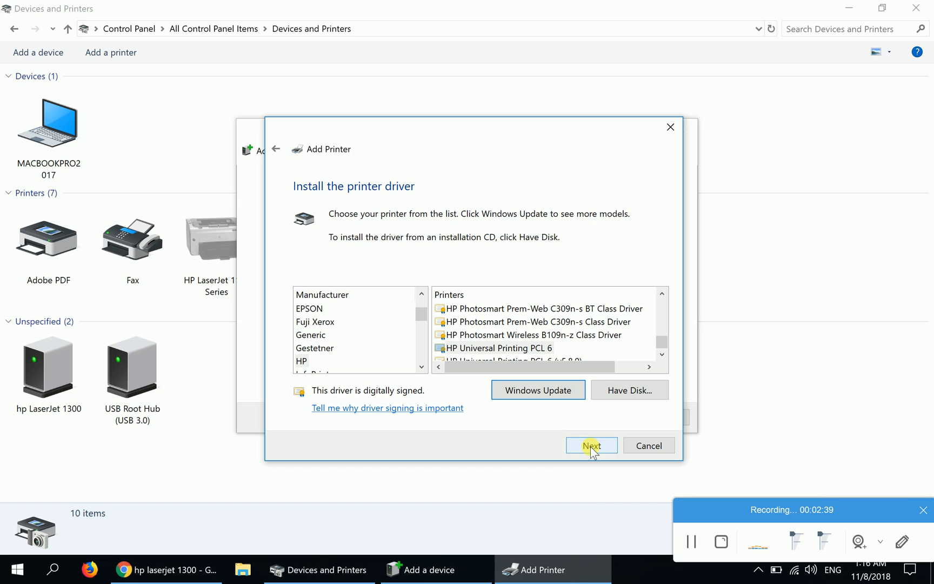
mouse_move(445, 248)
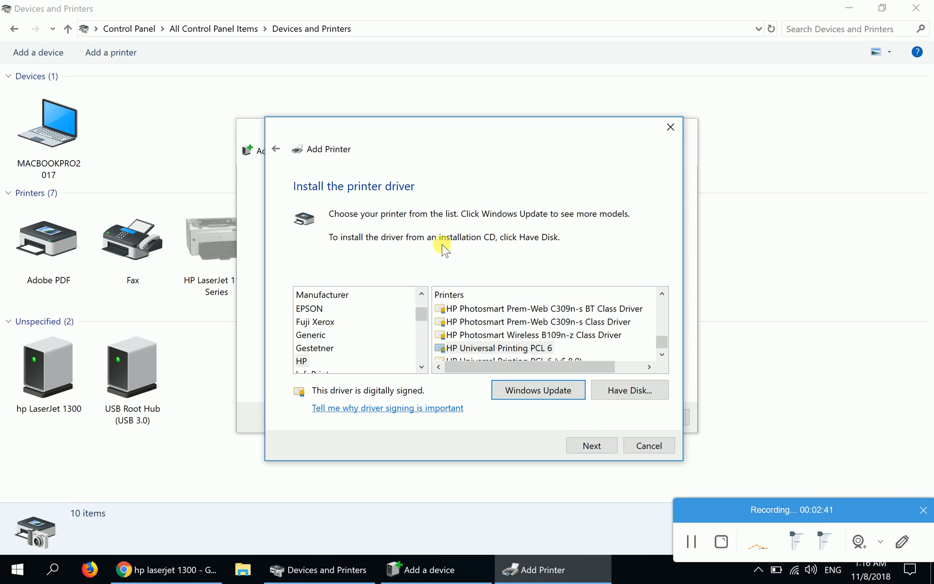
mouse_move(436, 278)
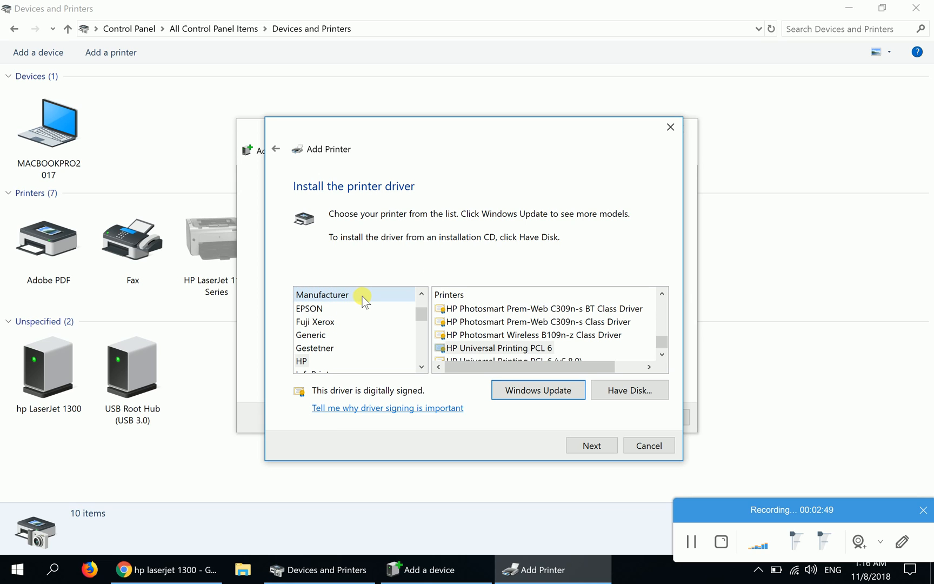
mouse_move(348, 352)
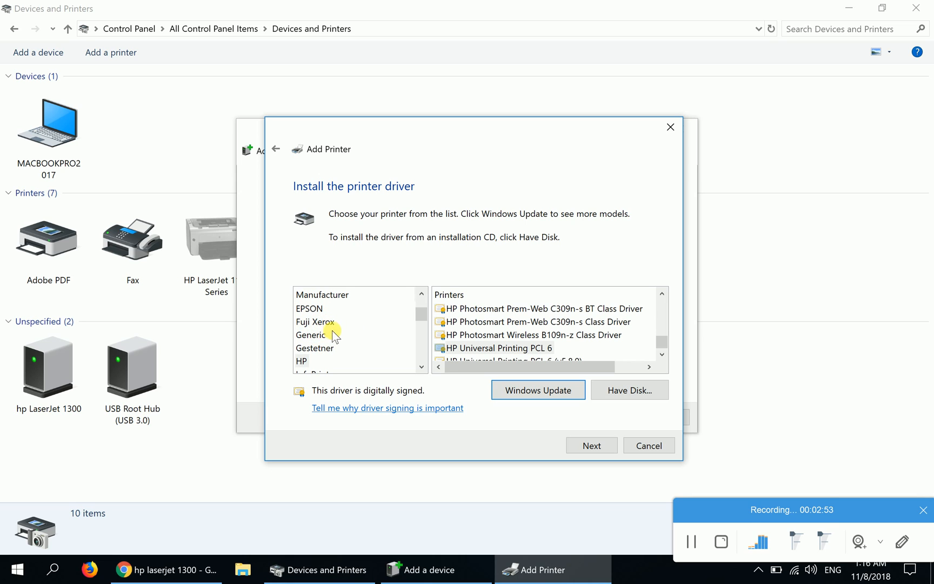
left_click(302, 361)
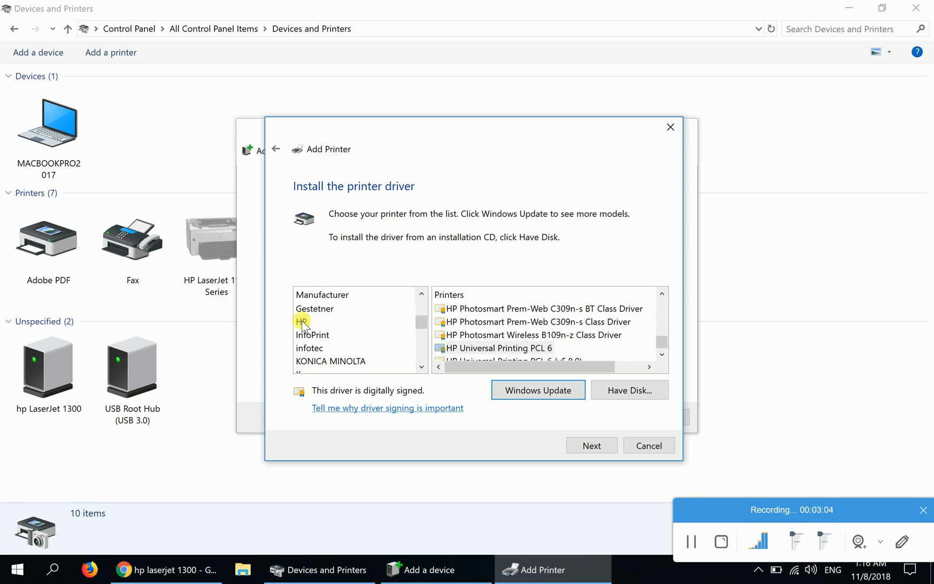
left_click(300, 322)
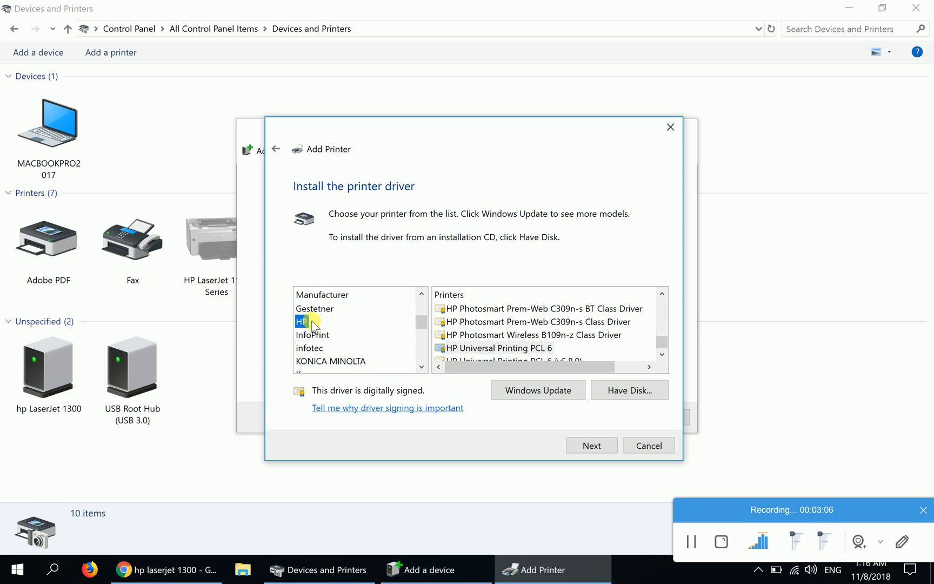
mouse_move(423, 337)
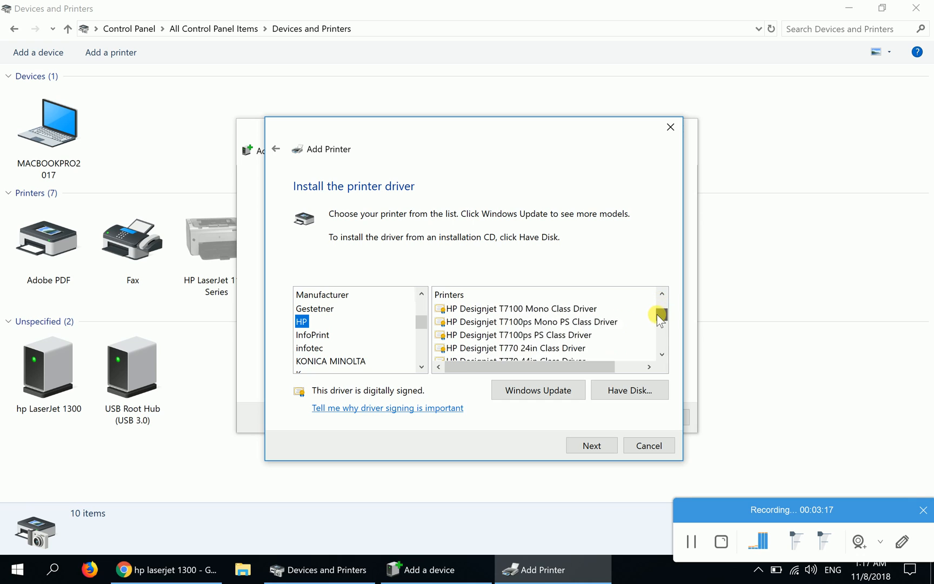
scroll("down", 3)
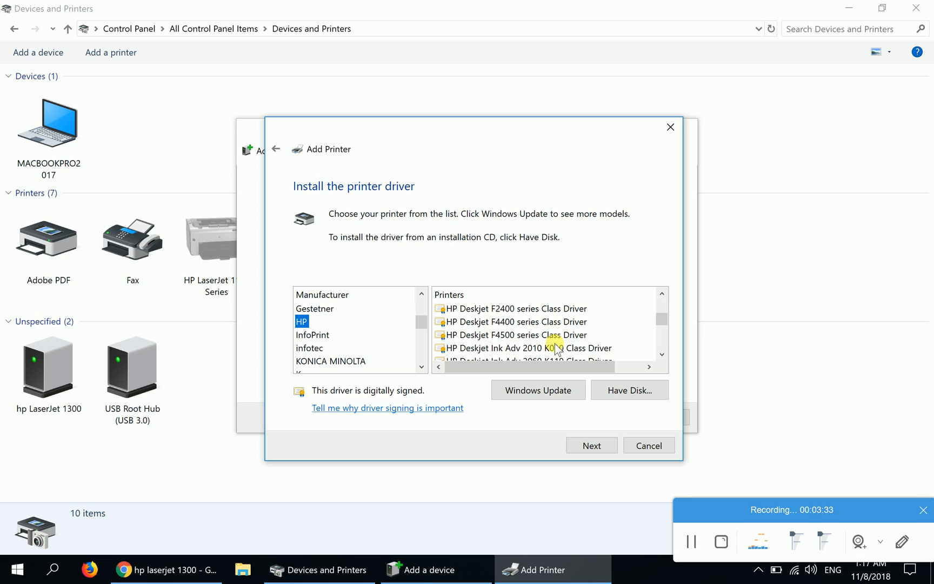
mouse_move(628, 342)
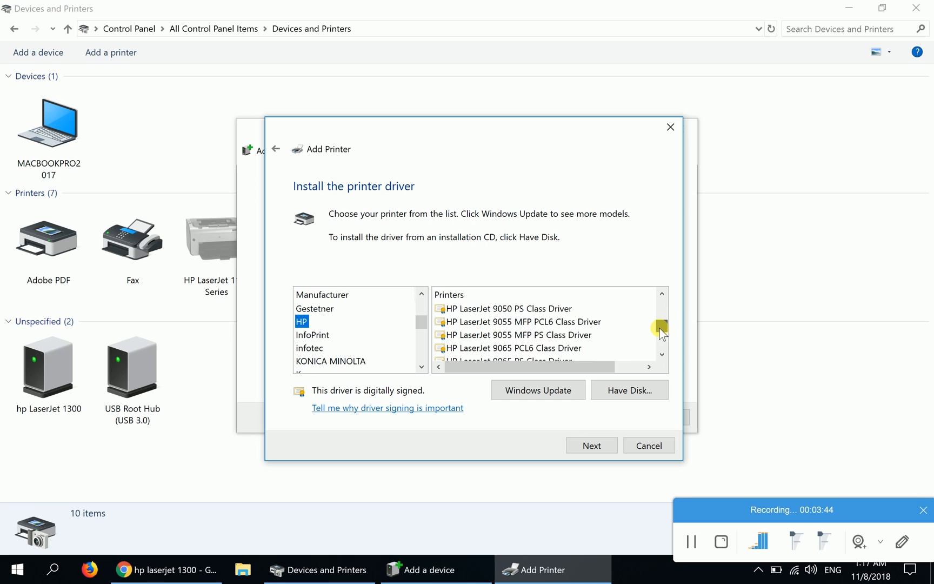
scroll("down", 3)
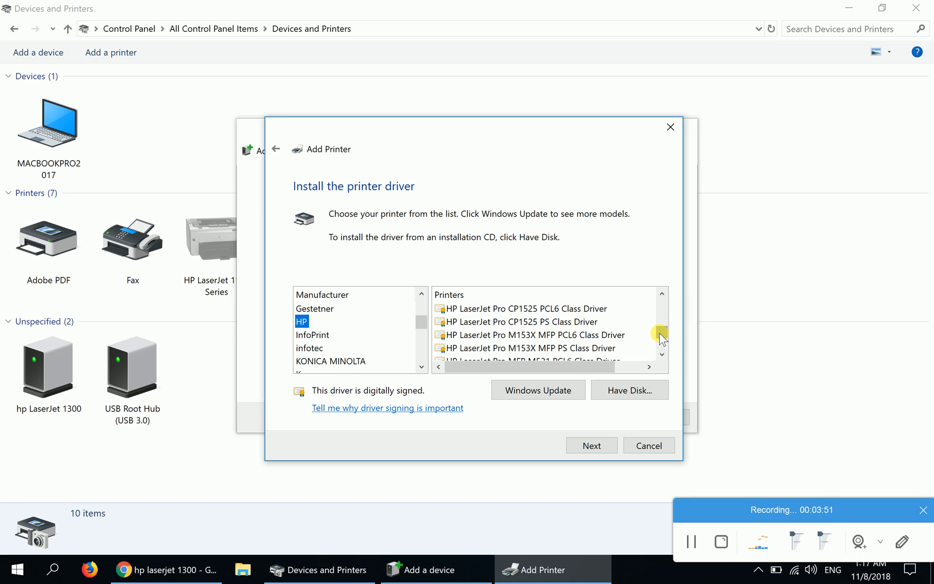
scroll("down", 3)
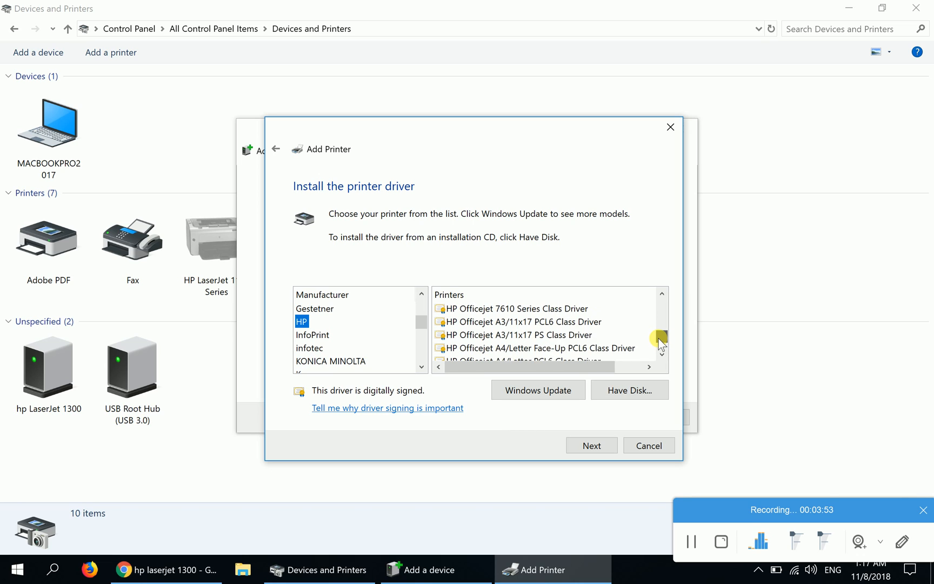
scroll("down", 3)
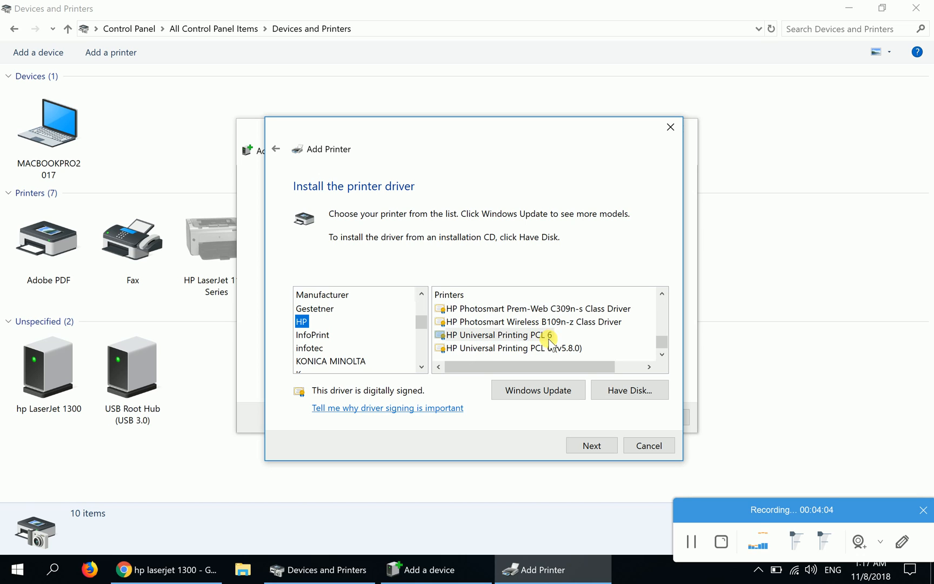
mouse_move(532, 352)
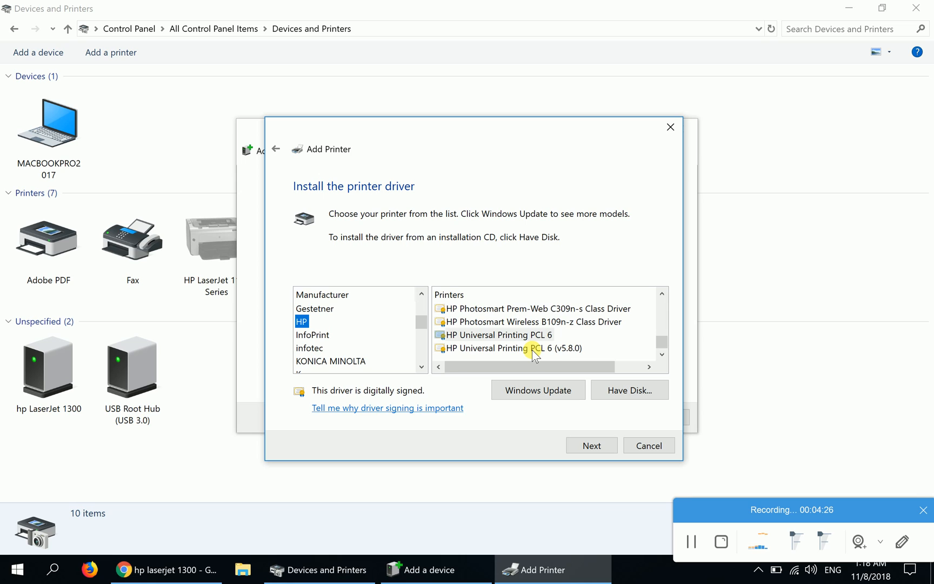
- Select the HP Universal Printing PCL 6 (v5.8.0) driver and continue
left_click(509, 348)
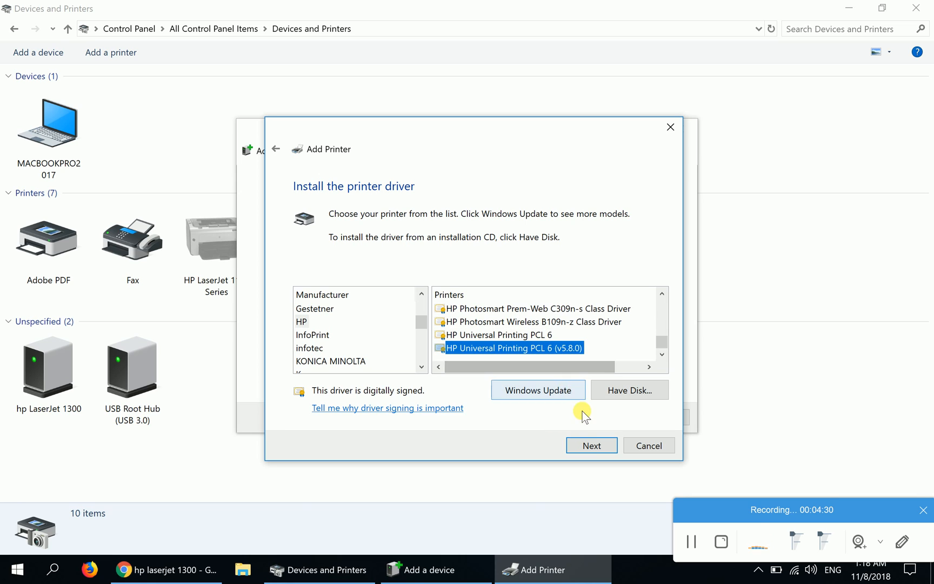
left_click(591, 445)
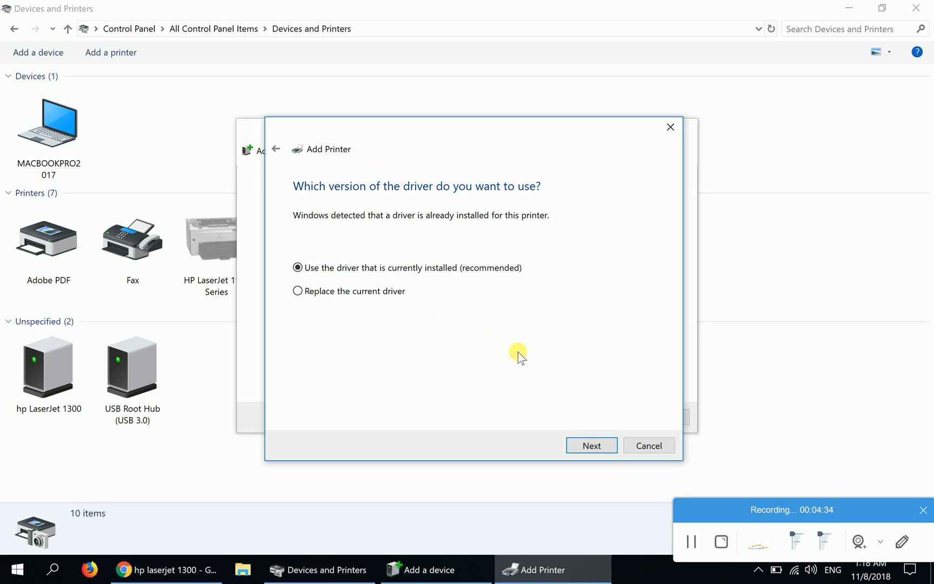
mouse_move(381, 279)
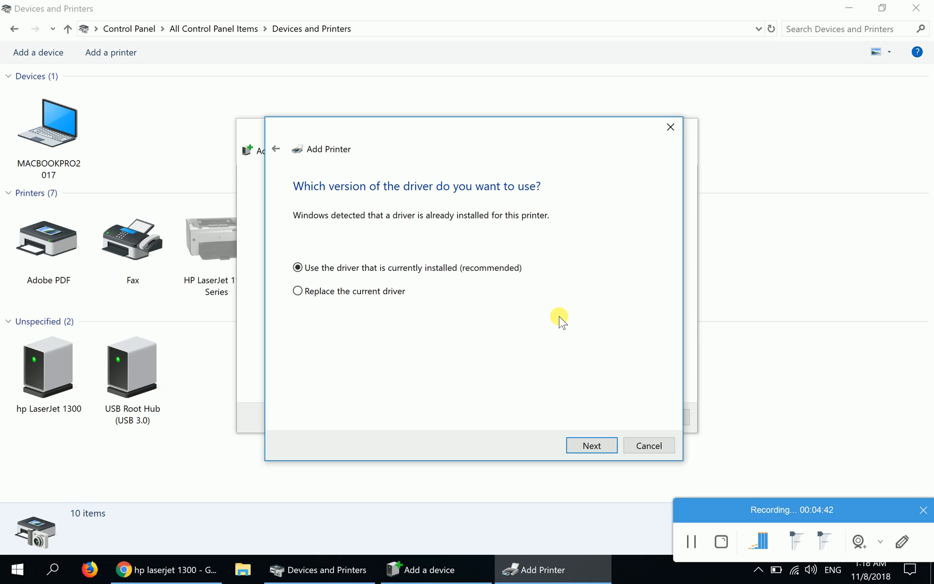
mouse_move(482, 289)
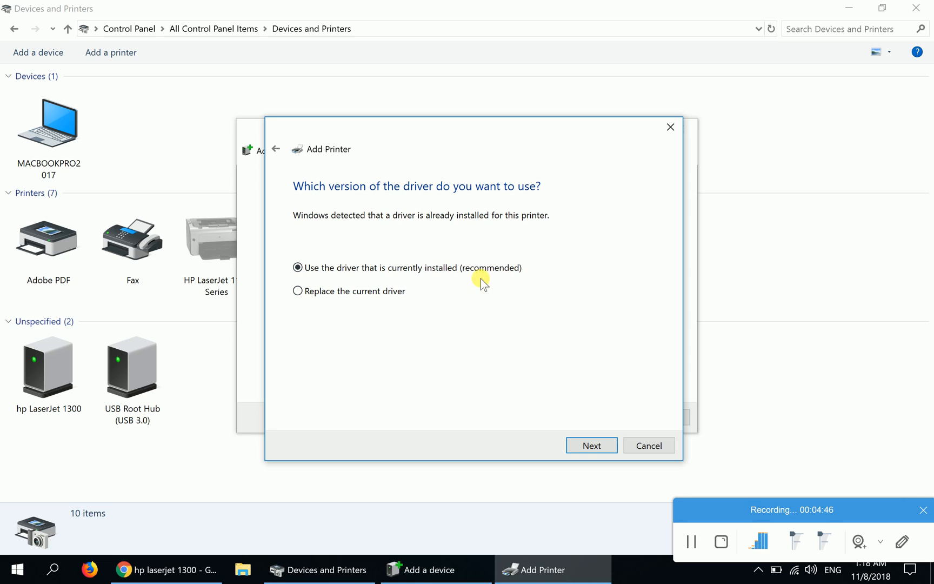
mouse_move(568, 339)
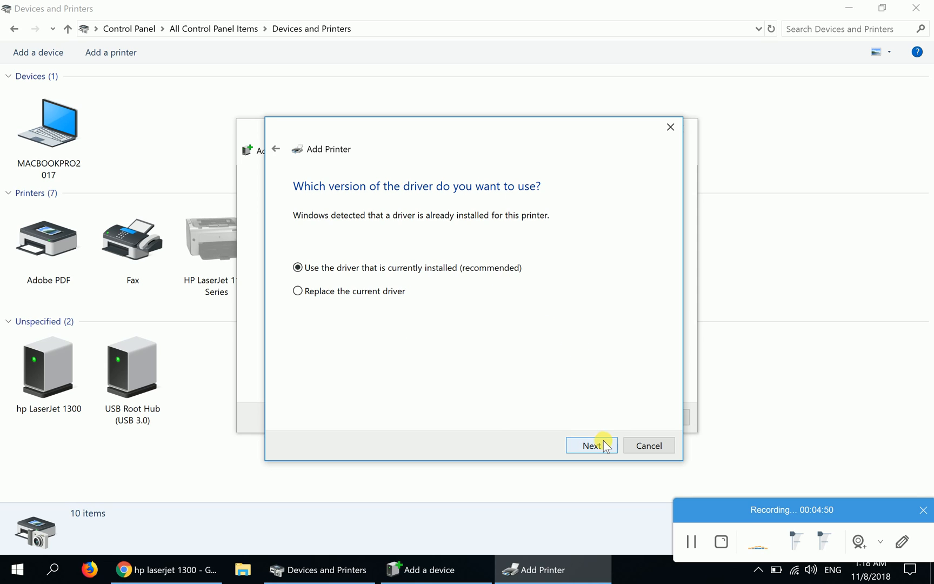
- Keep the currently installed driver and name the printer hp laserjet 1300
left_click(591, 446)
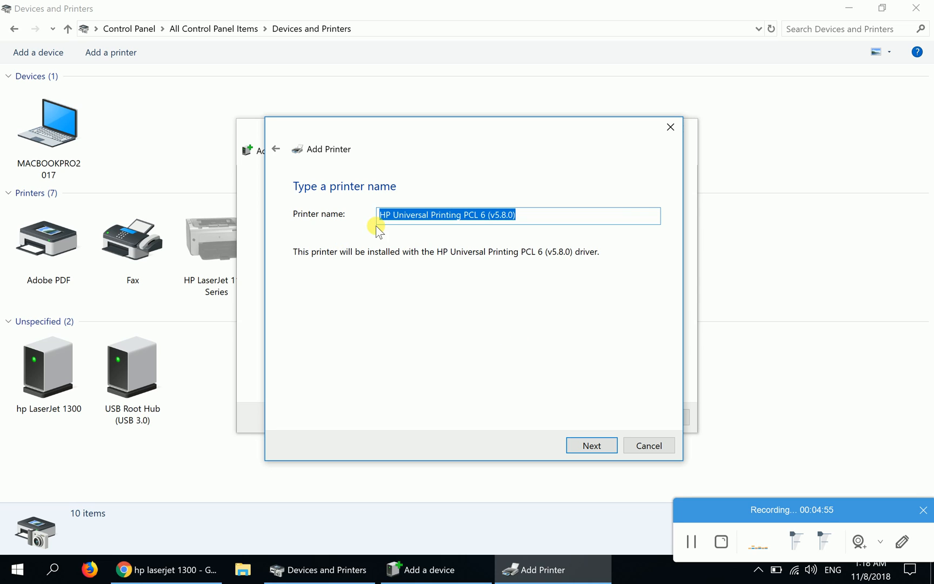
mouse_move(551, 219)
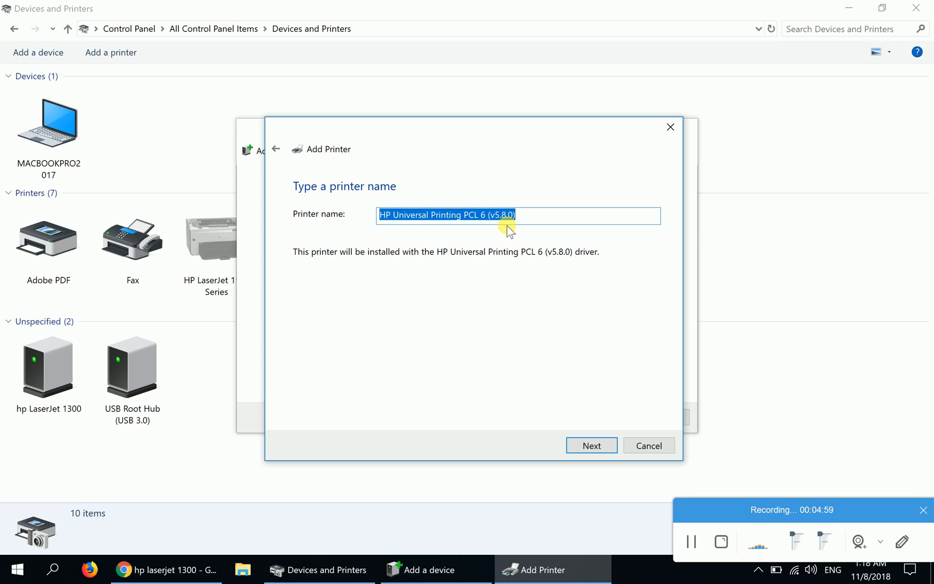
type("h")
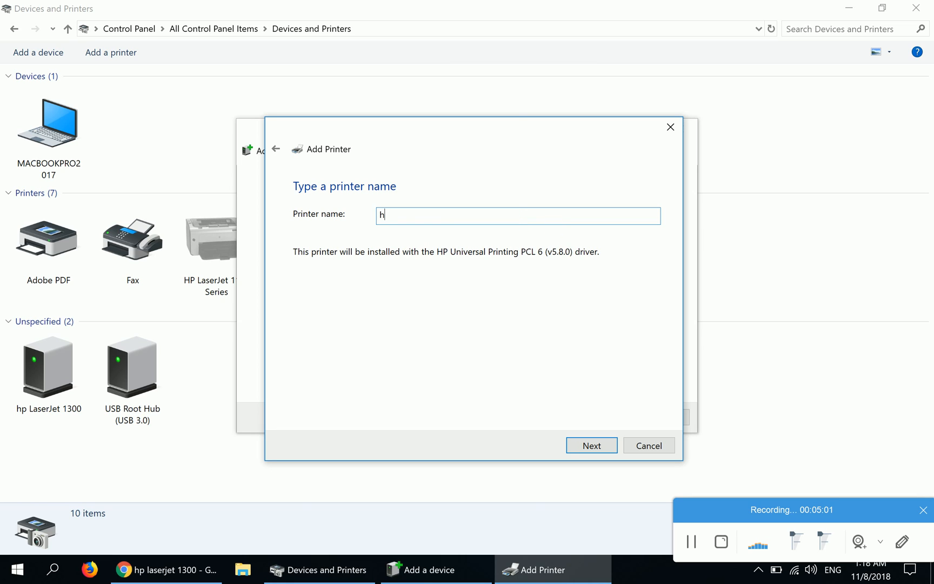
type("p laserjet 1300")
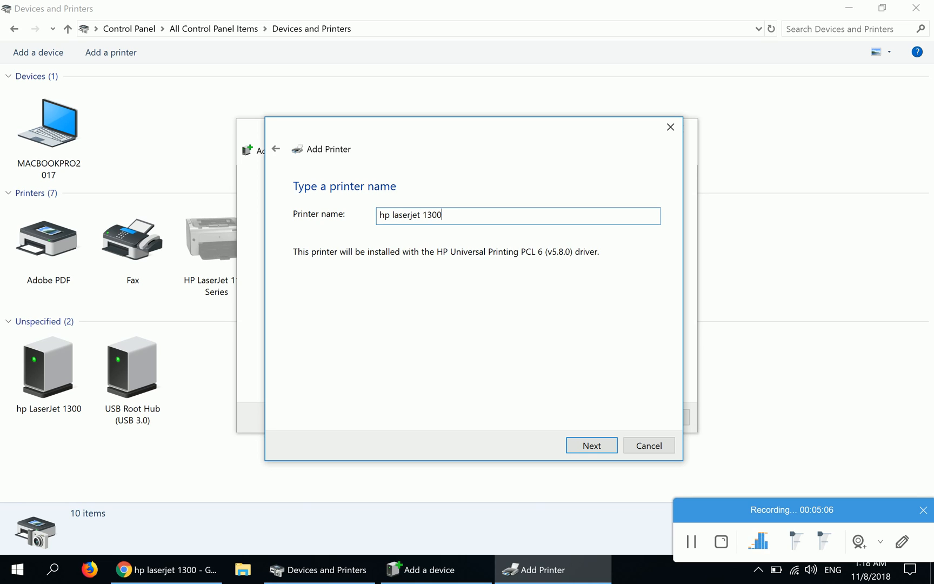
left_click(591, 445)
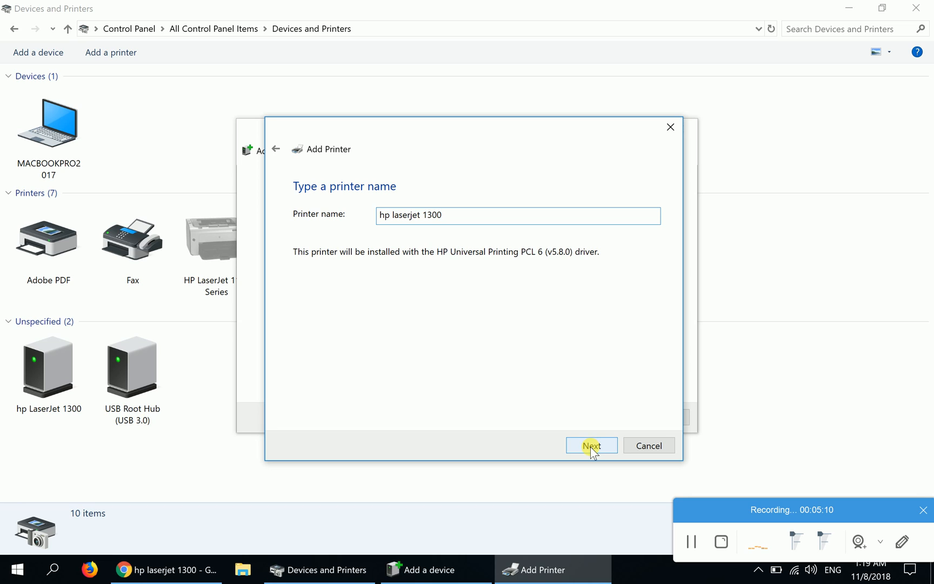
- Install the printer so hp laserjet 1300 is reported as successfully added
left_click(590, 445)
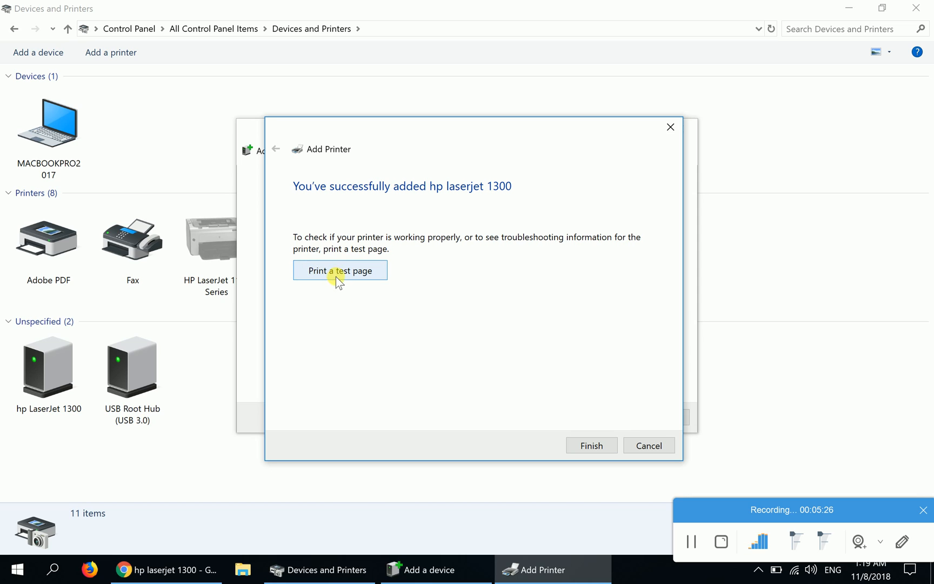
mouse_move(371, 280)
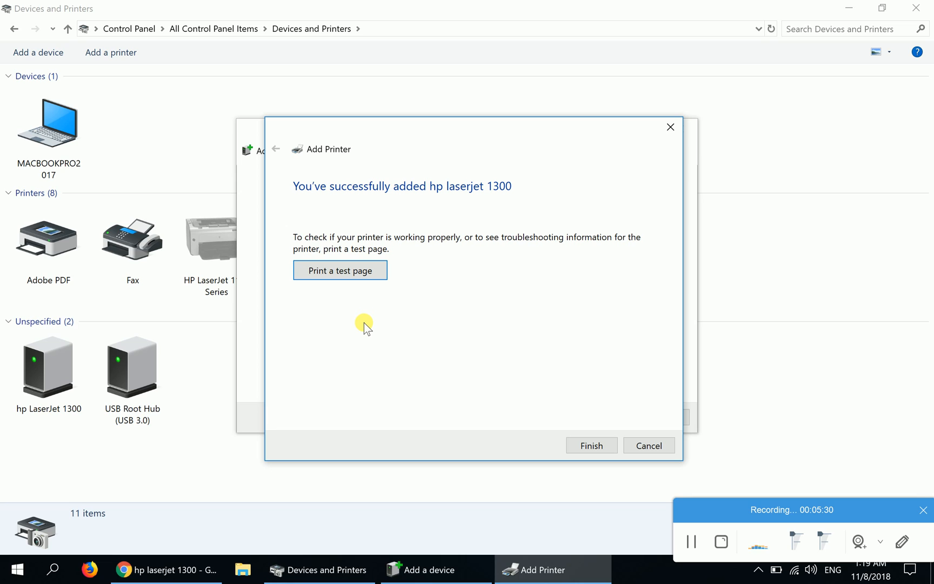
mouse_move(583, 393)
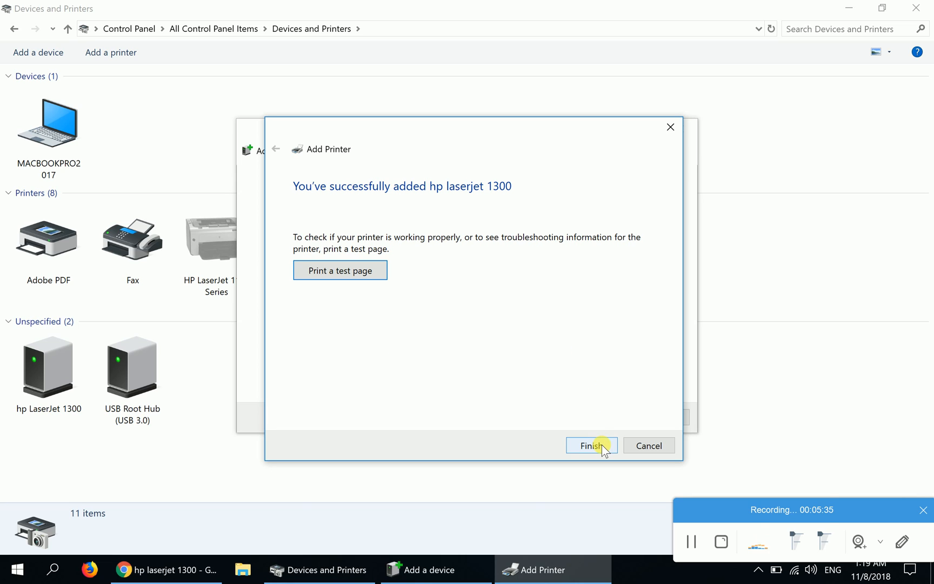
- Finish the wizard, leaving hp laserjet 1300 among the eight listed printers
left_click(590, 445)
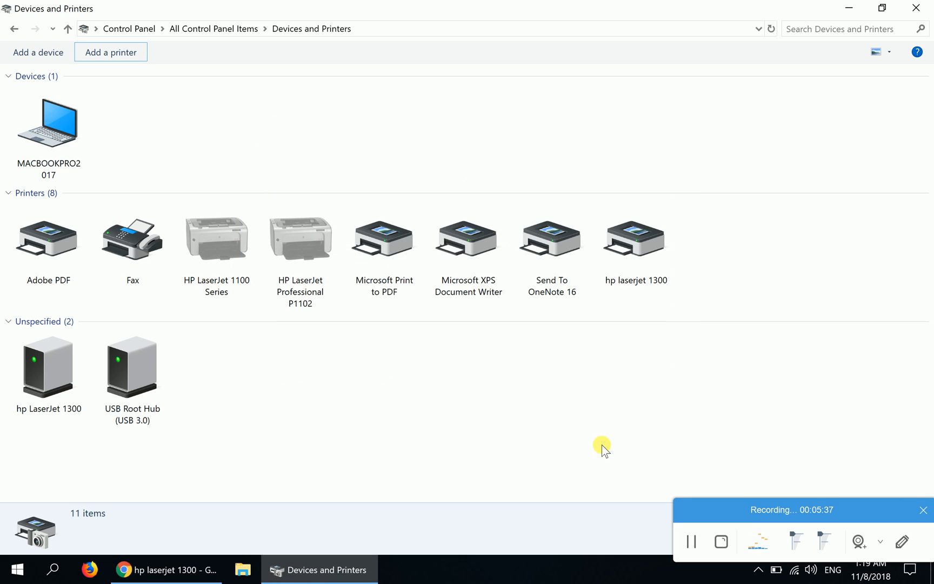
mouse_move(323, 384)
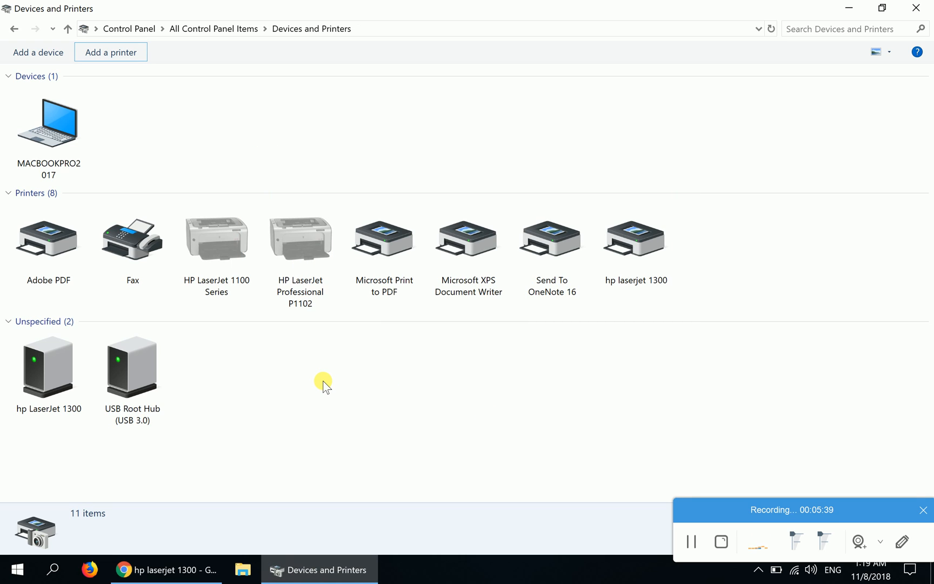
mouse_move(300, 383)
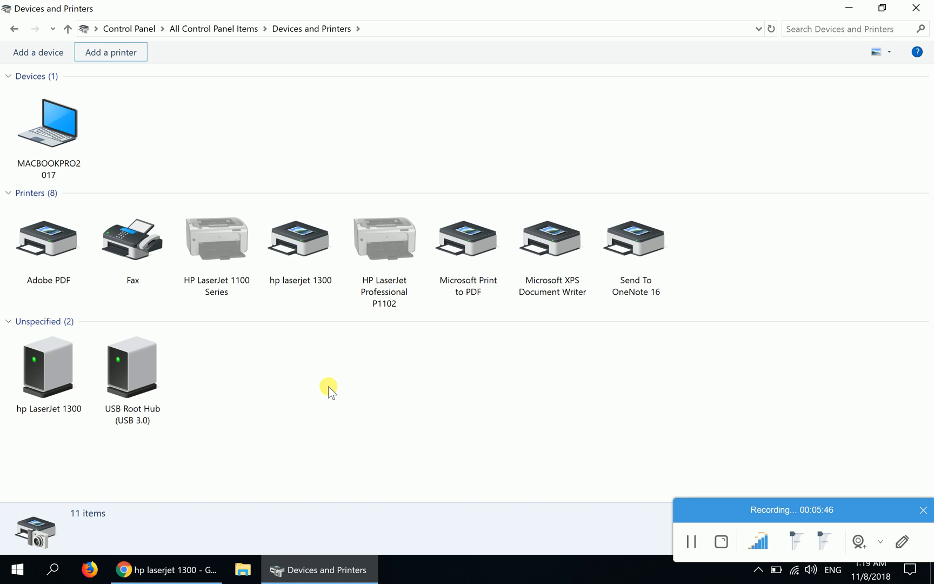
left_click(300, 240)
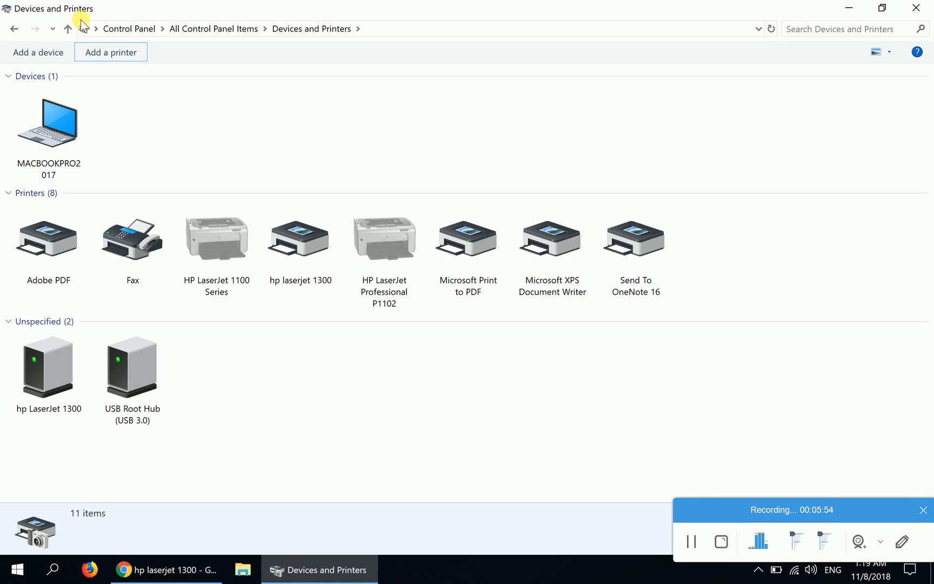
mouse_move(623, 161)
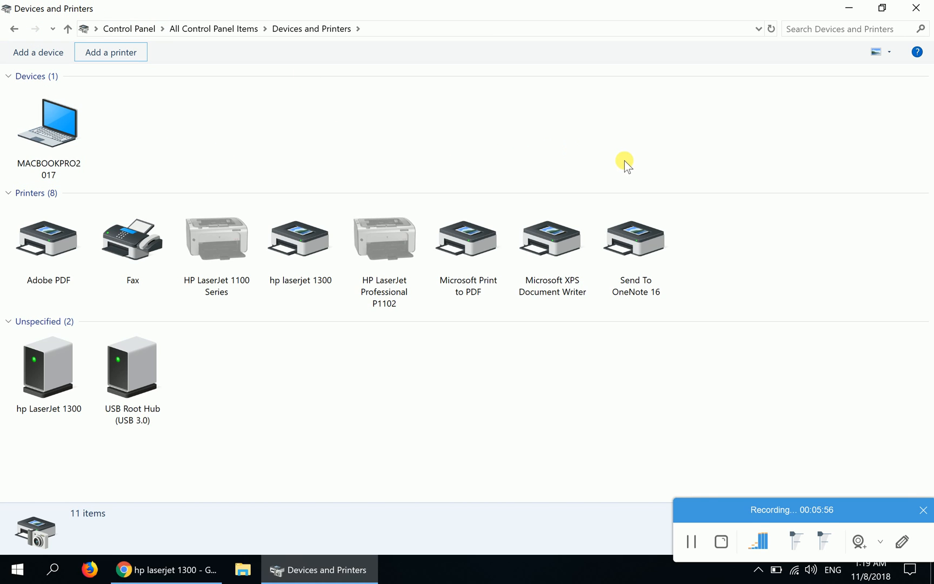
mouse_move(723, 469)
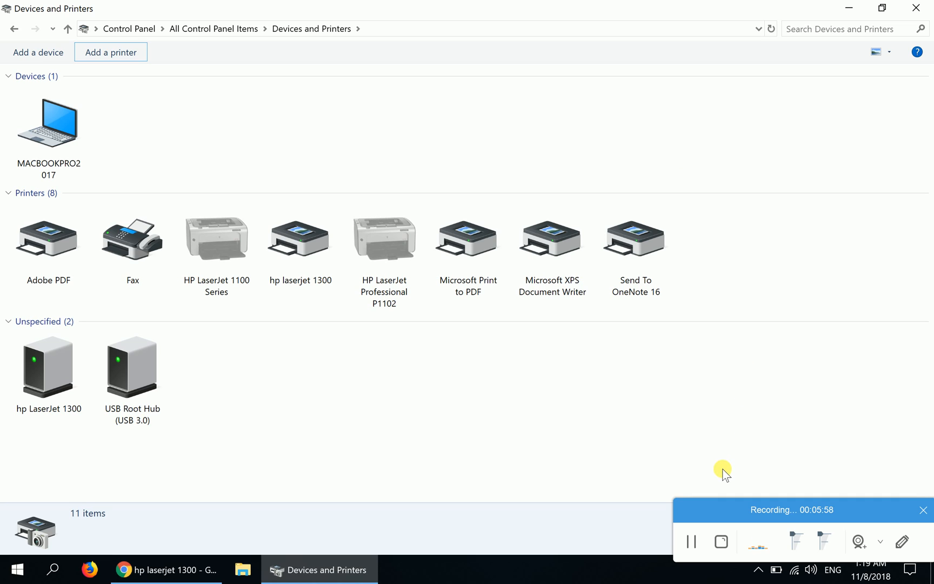